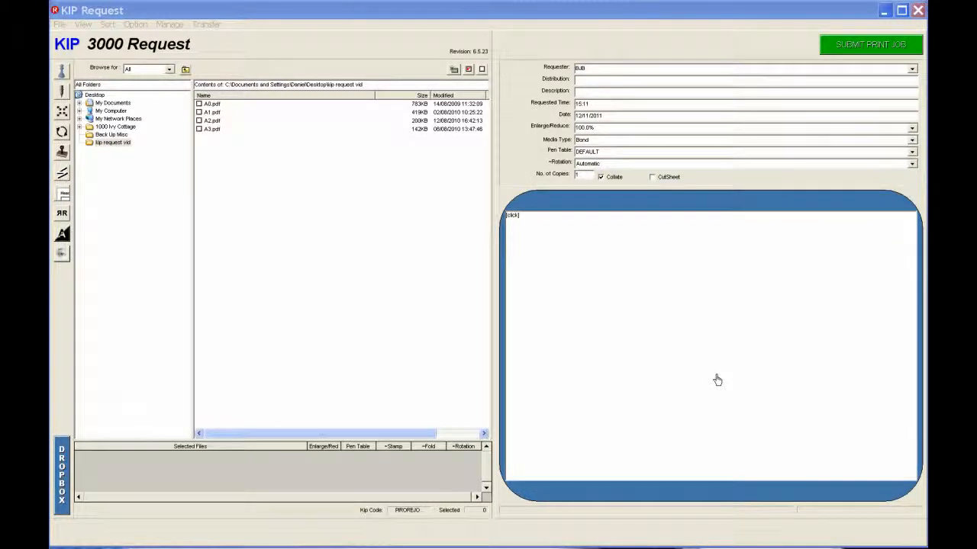
pyautogui.moveTo(287, 180)
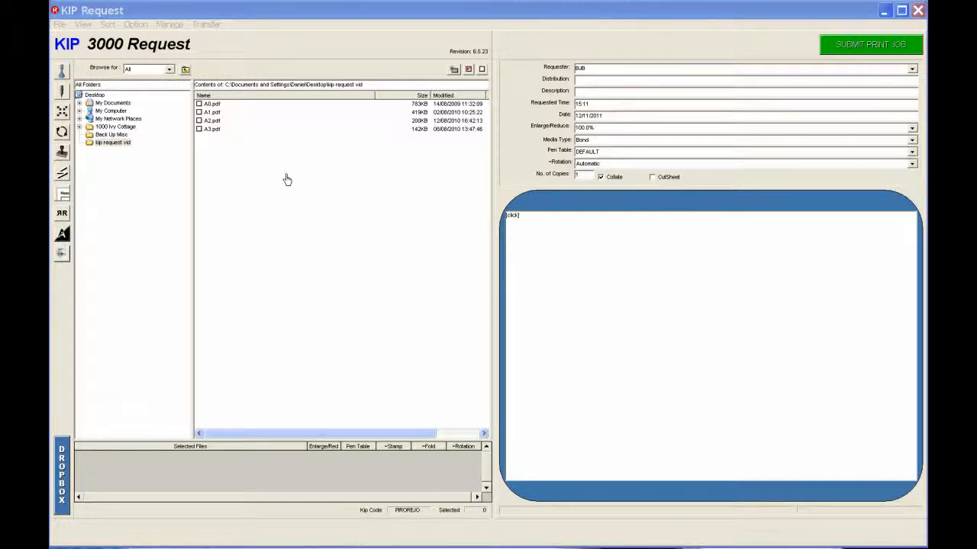
pyautogui.moveTo(152, 97)
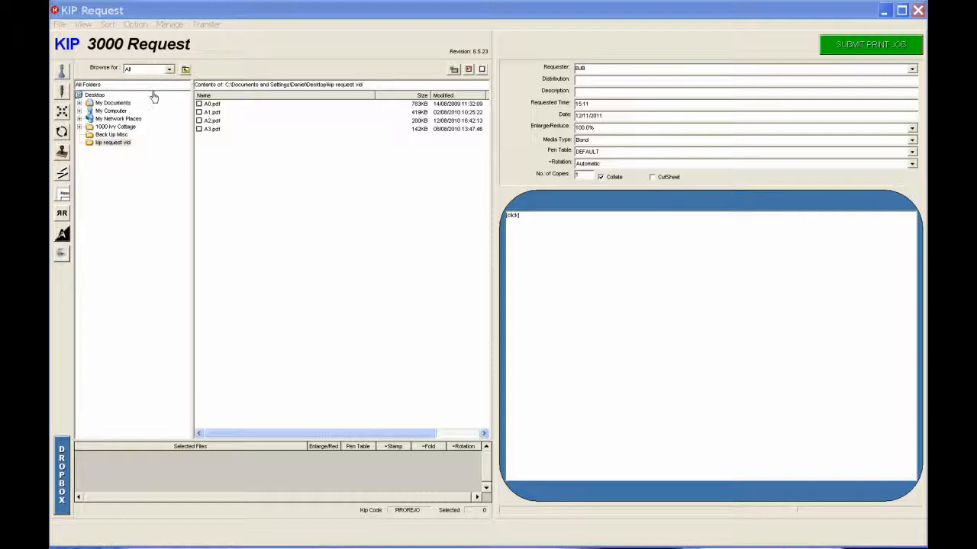
pyautogui.moveTo(131, 155)
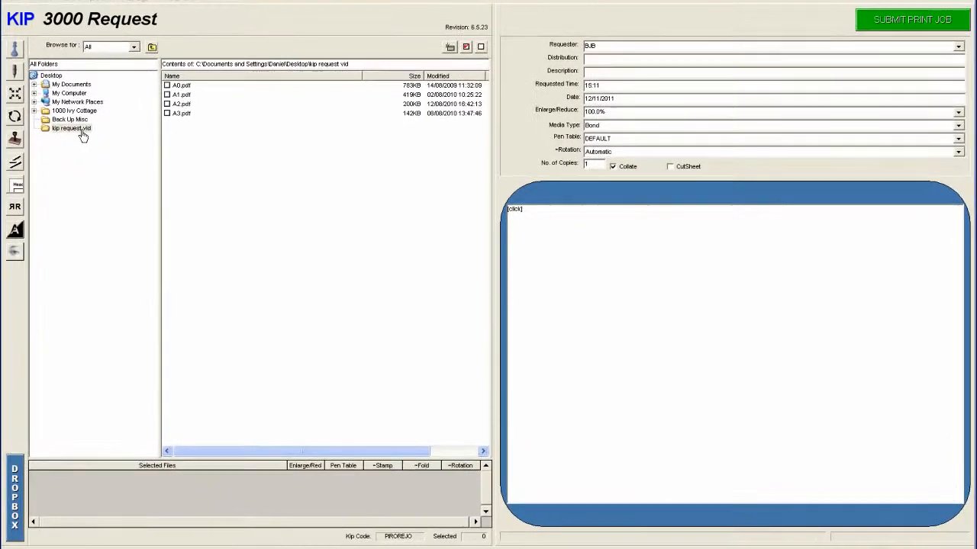
# Browse to the PDFs' folder and choose the A0 - 841x1189 size from the Enlarge/Reduce list
pyautogui.click(70, 128)
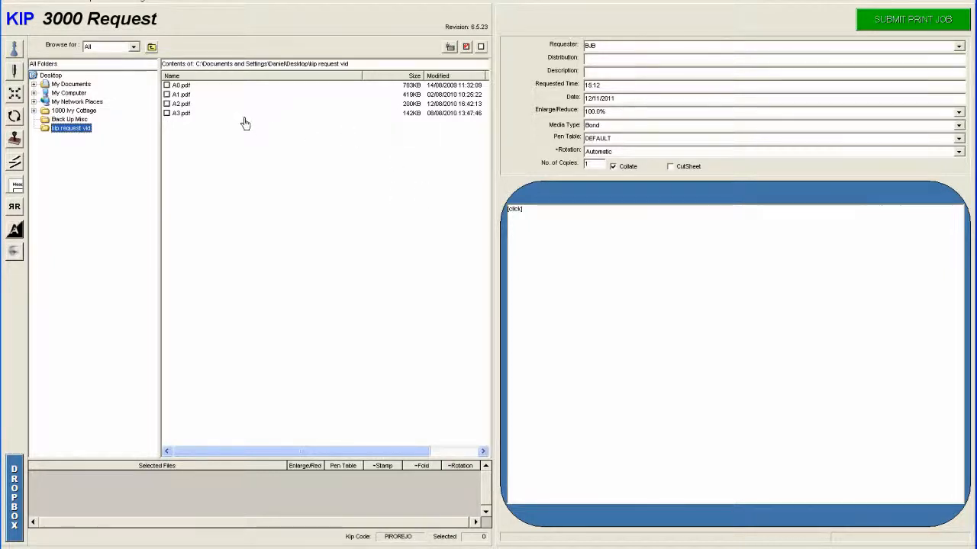
pyautogui.moveTo(217, 123)
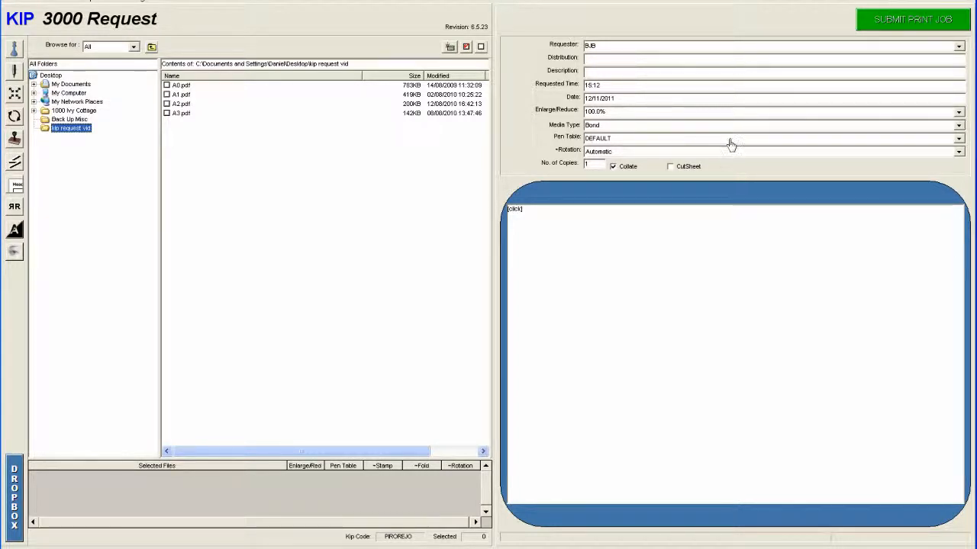
pyautogui.moveTo(845, 237)
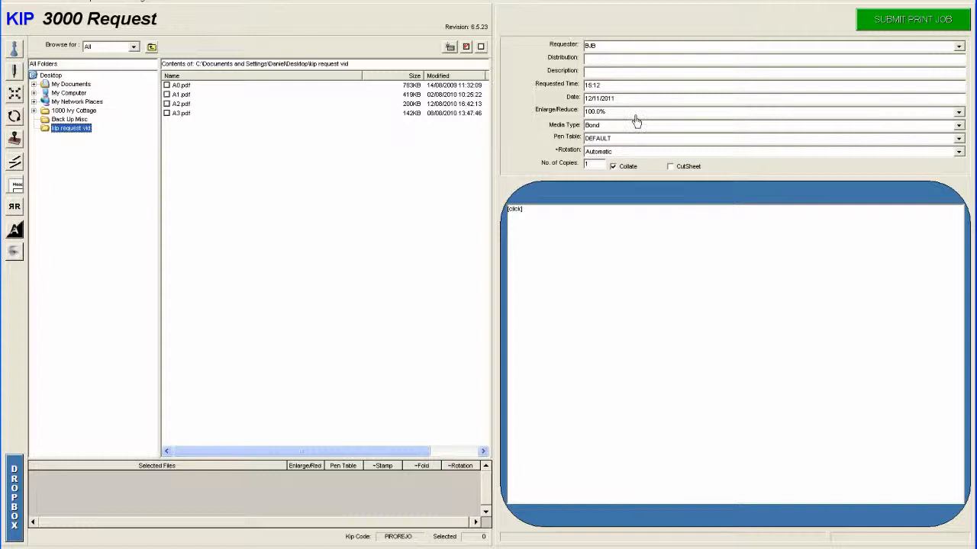
pyautogui.moveTo(603, 111)
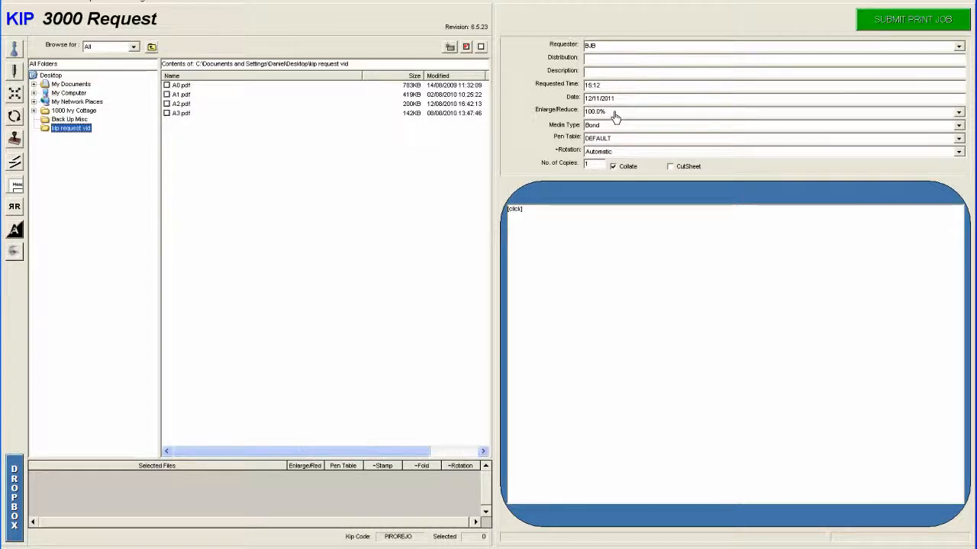
pyautogui.moveTo(198, 95)
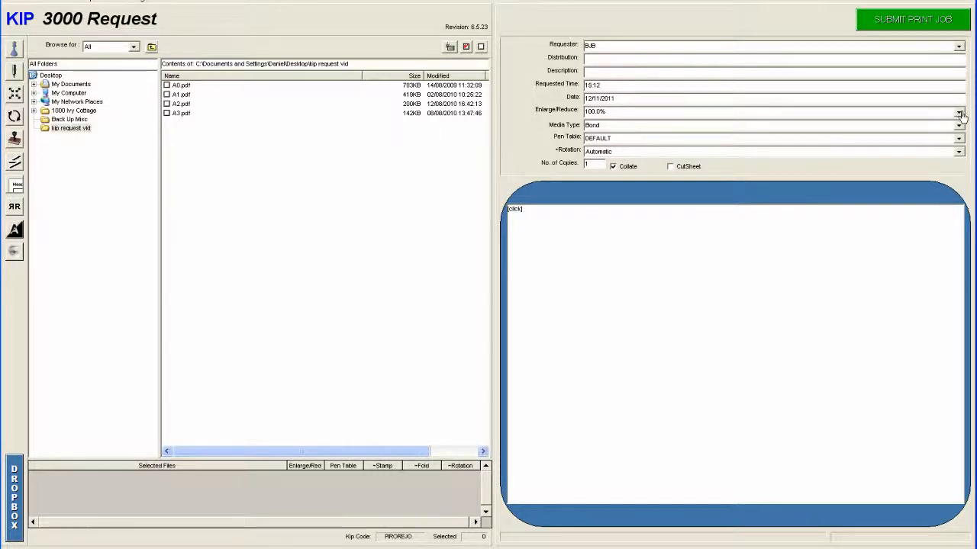
pyautogui.click(958, 111)
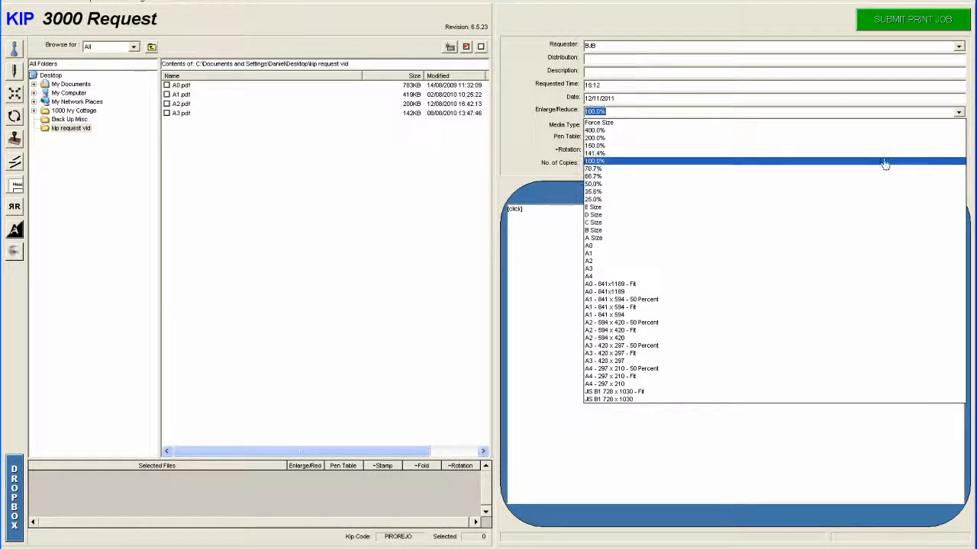
pyautogui.moveTo(854, 166)
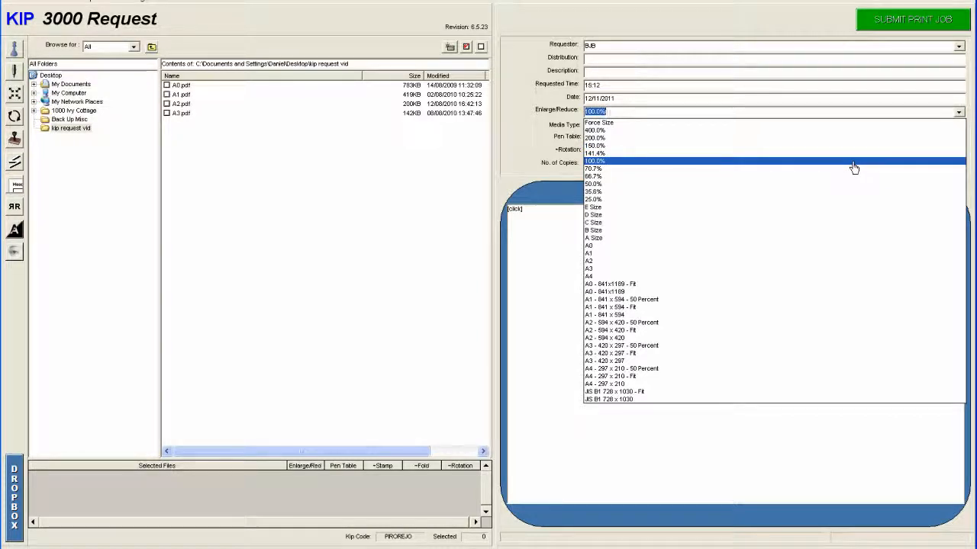
pyautogui.moveTo(811, 298)
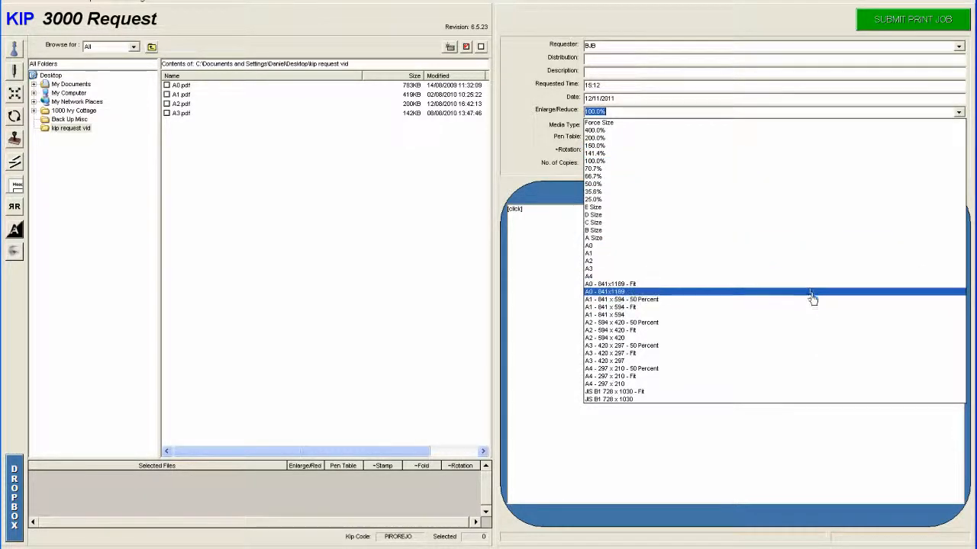
pyautogui.moveTo(809, 284)
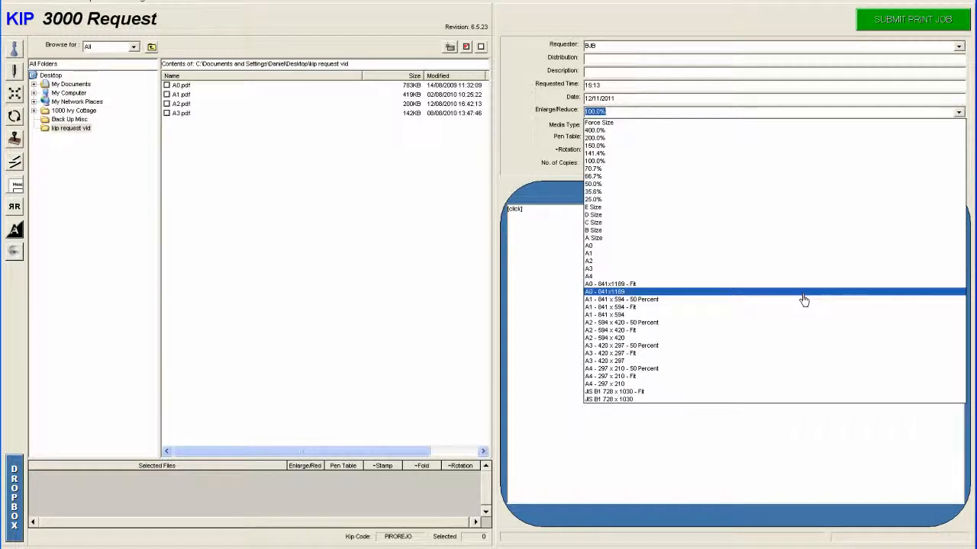
pyautogui.click(604, 292)
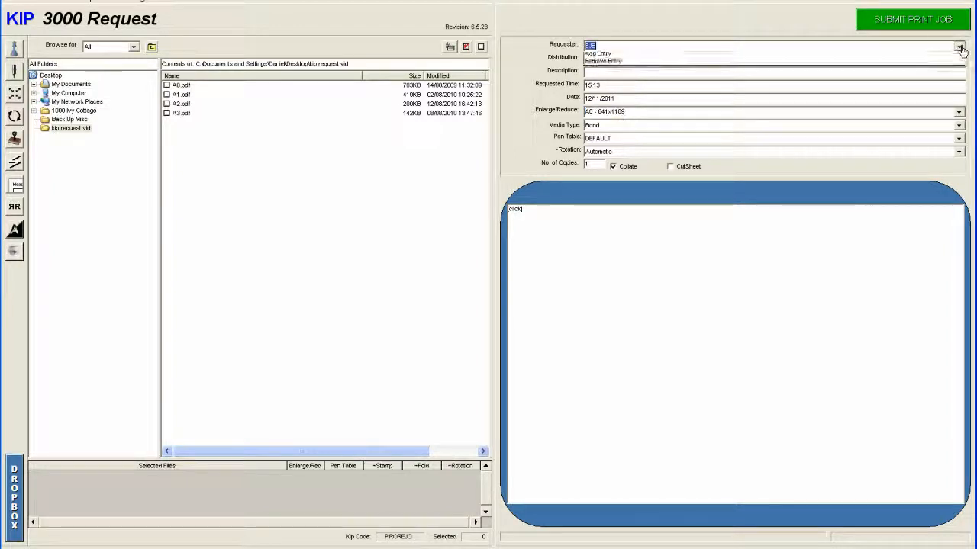
# Pick the requester from the Requester list, bringing up the Enter Password prompt
pyautogui.click(958, 46)
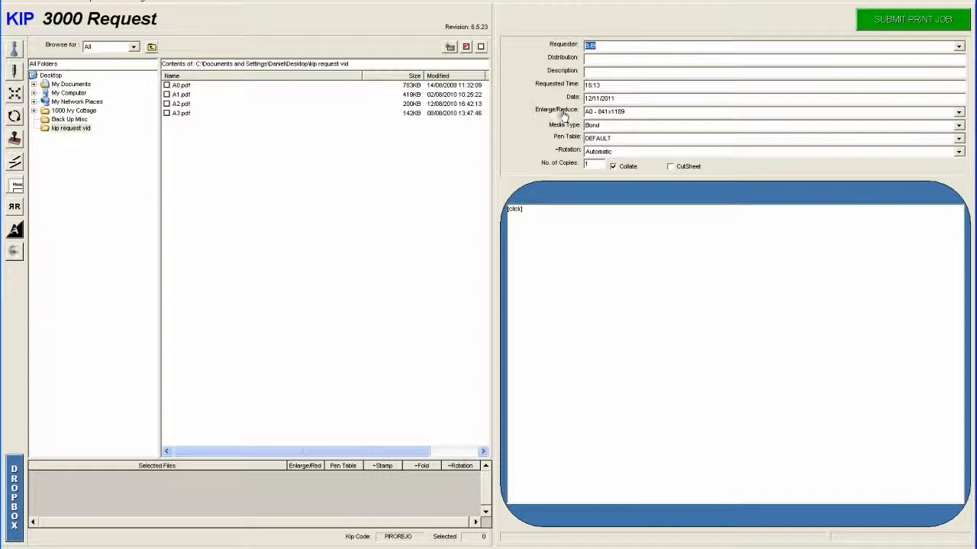
pyautogui.moveTo(577, 136)
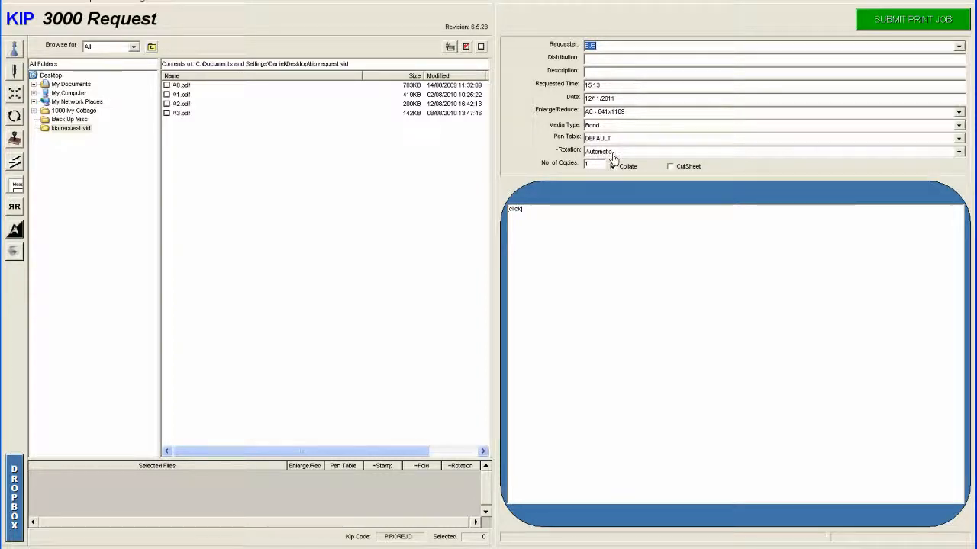
pyautogui.click(613, 166)
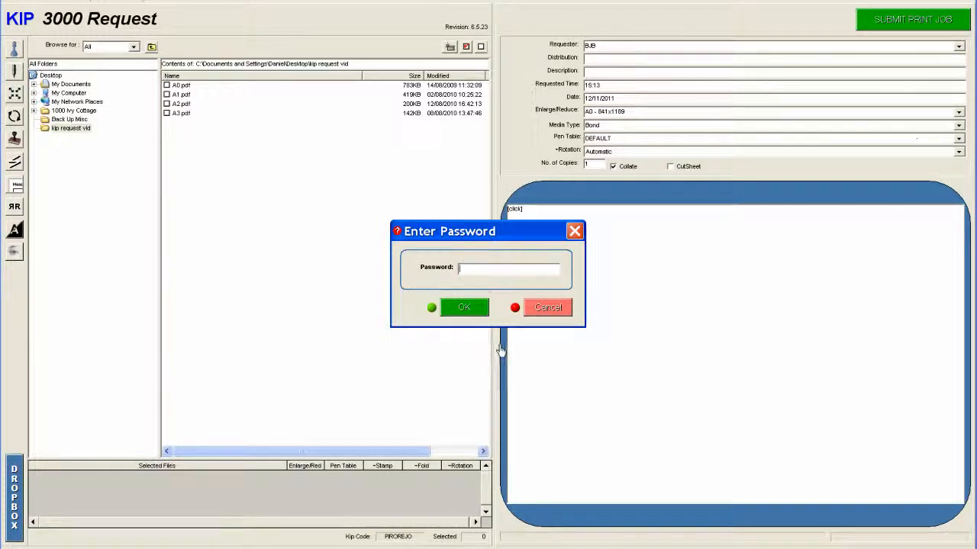
# Enter the requester's password and confirm it to return to the request form
pyautogui.write('*')
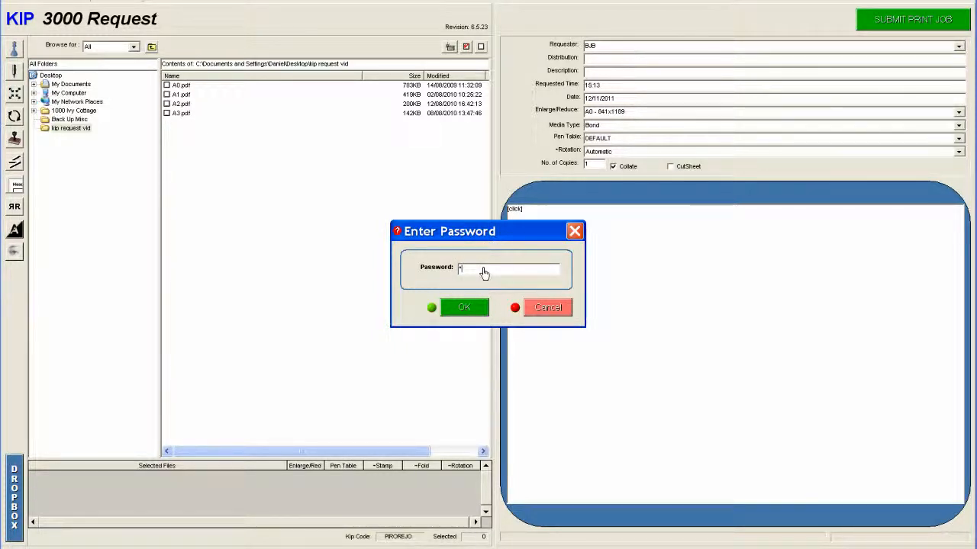
pyautogui.click(464, 307)
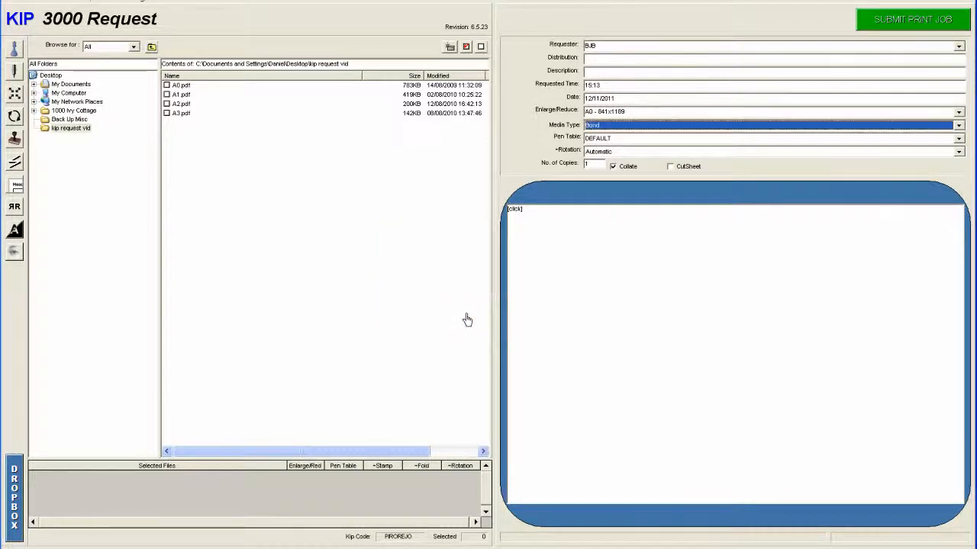
pyautogui.moveTo(456, 210)
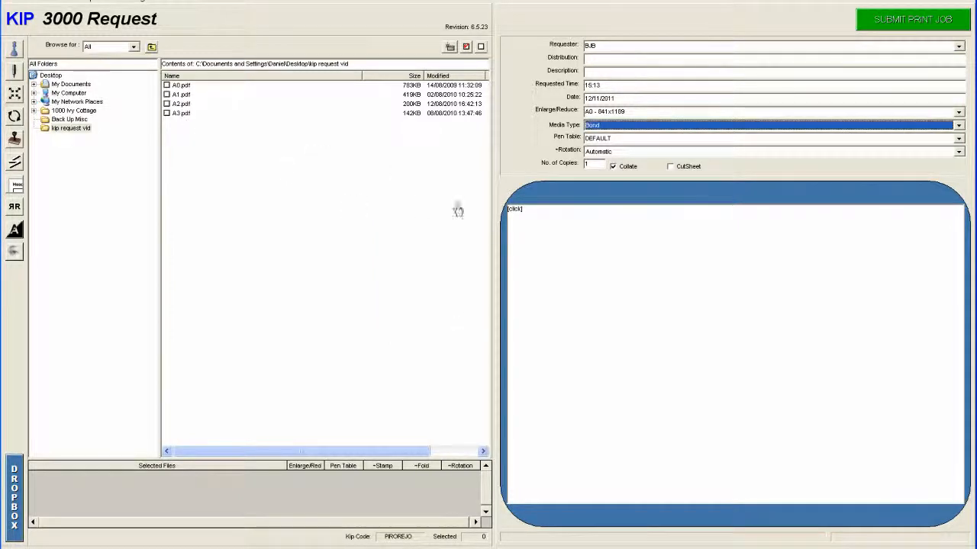
pyautogui.moveTo(70, 94)
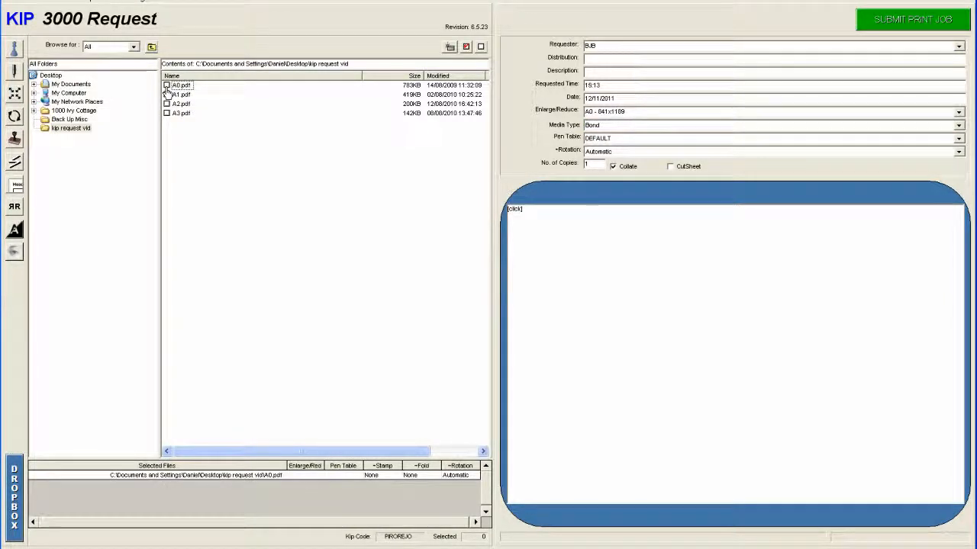
pyautogui.click(180, 86)
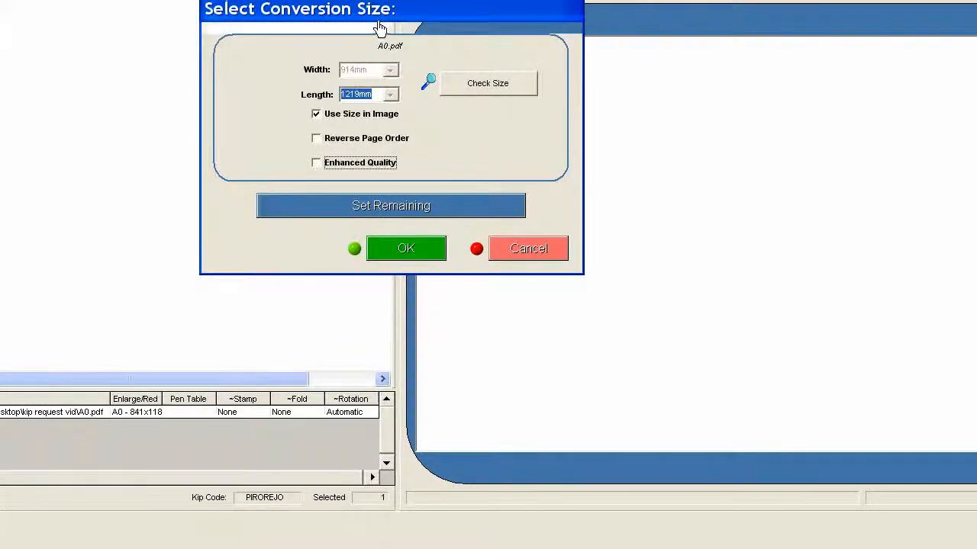
# Accept Use Size in Image for A0.pdf and submit the print job
pyautogui.click(406, 247)
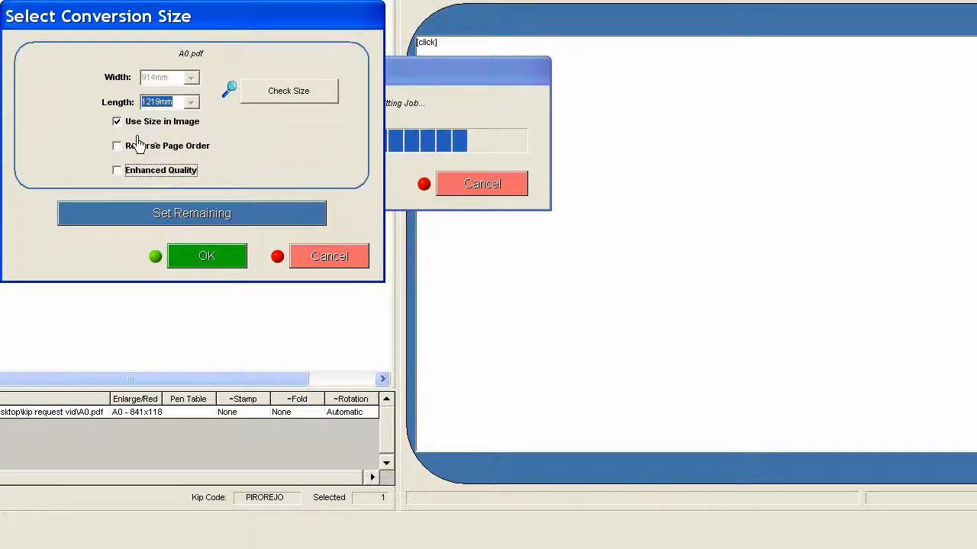